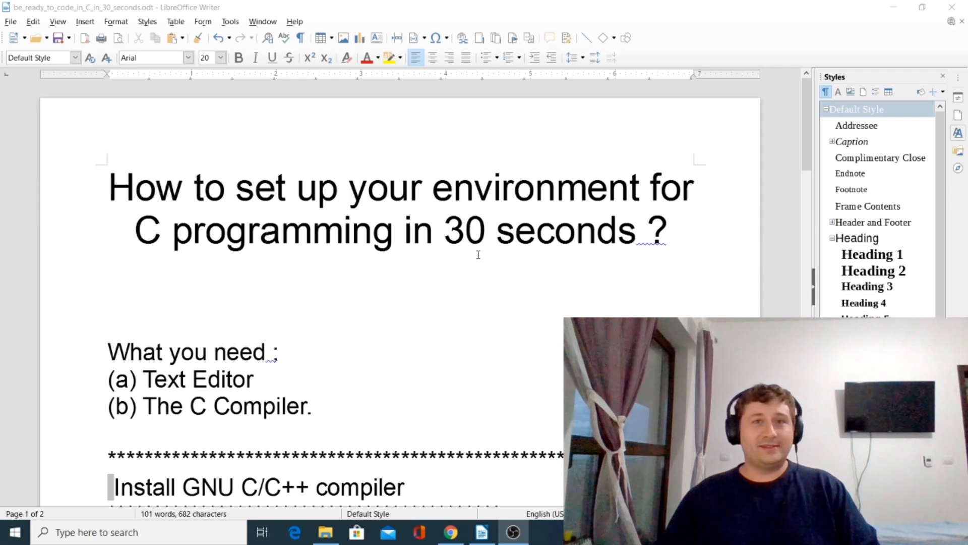
Step: Scroll the guide down to the Install GNU C/C++ compiler section with its download links
scroll(down, 3)
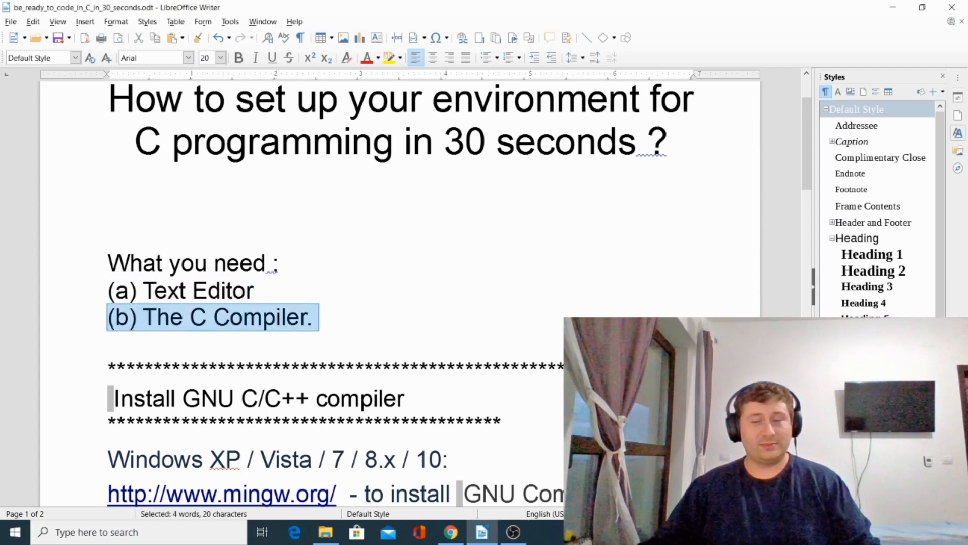
scroll(down, 3)
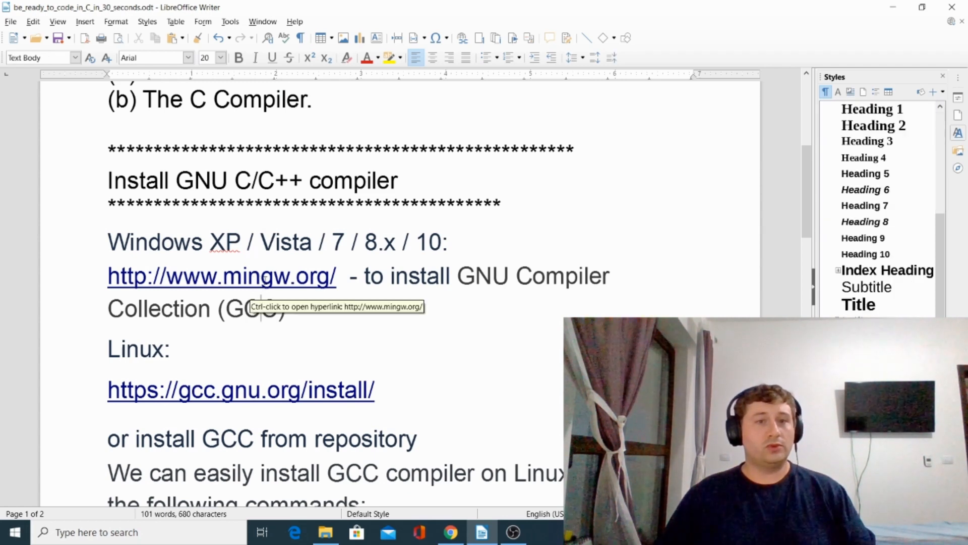
Step: Follow the mingw.org link and download mingw-get-setup.exe from the OSDN file list
click(450, 532)
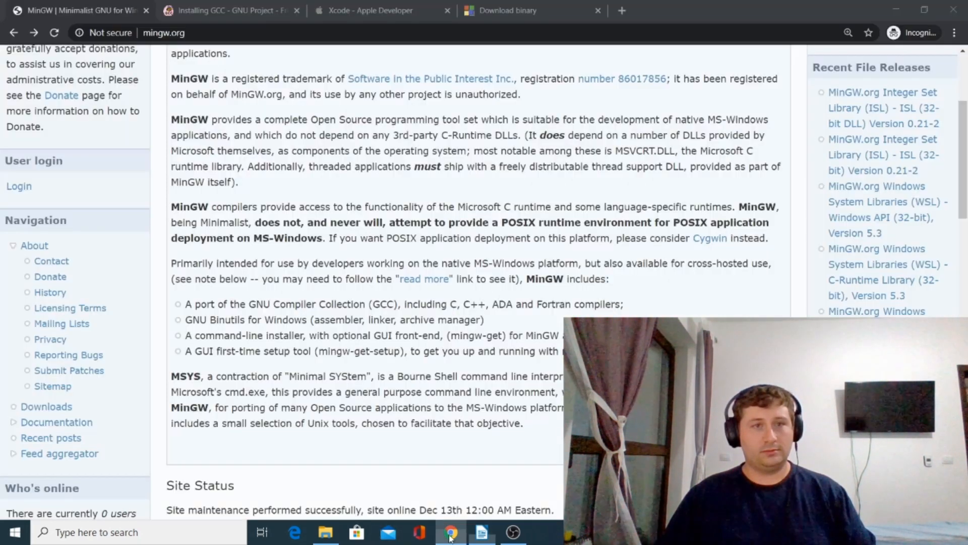
scroll(down, 3)
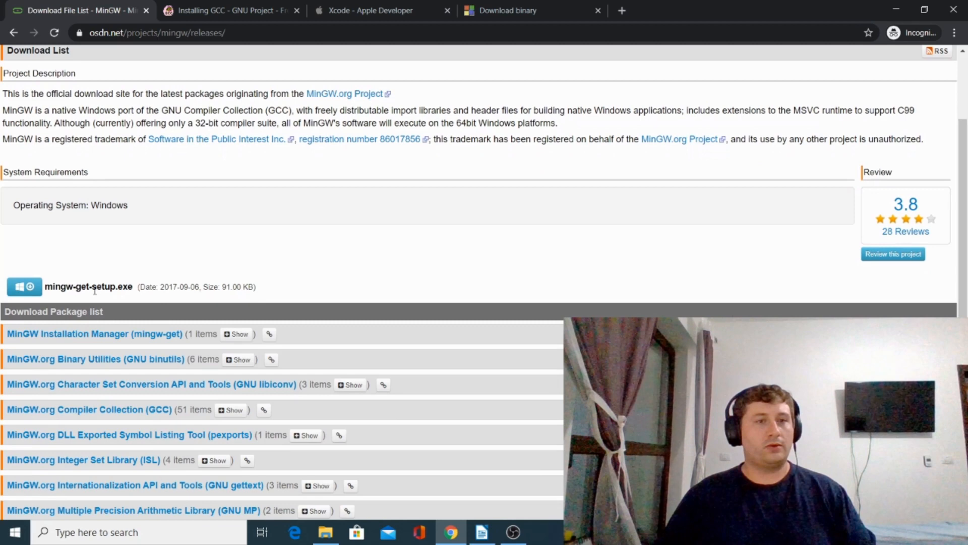
click(88, 286)
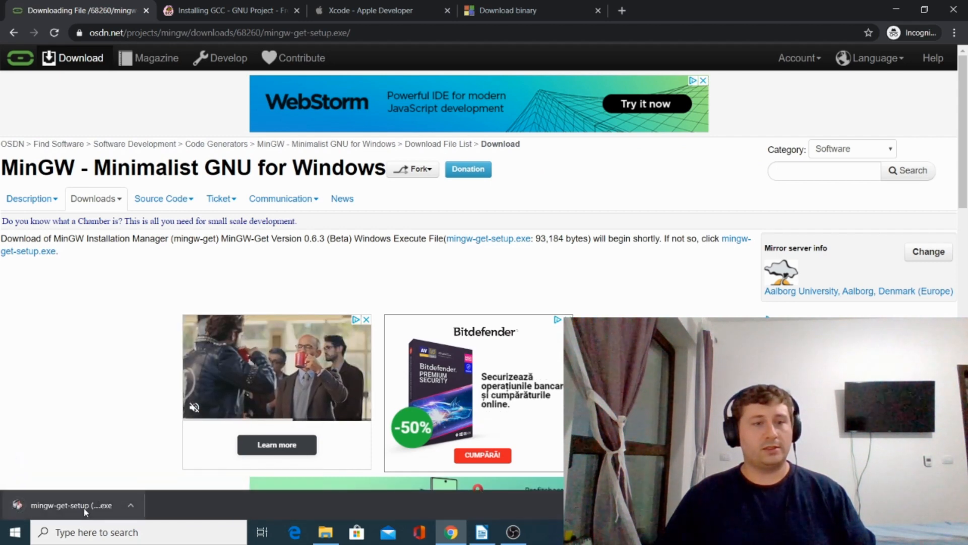
Step: Run the MinGW setup with default preferences, reinstall mingw-get into C:\MinGW, and continue to the Installation Manager
click(72, 505)
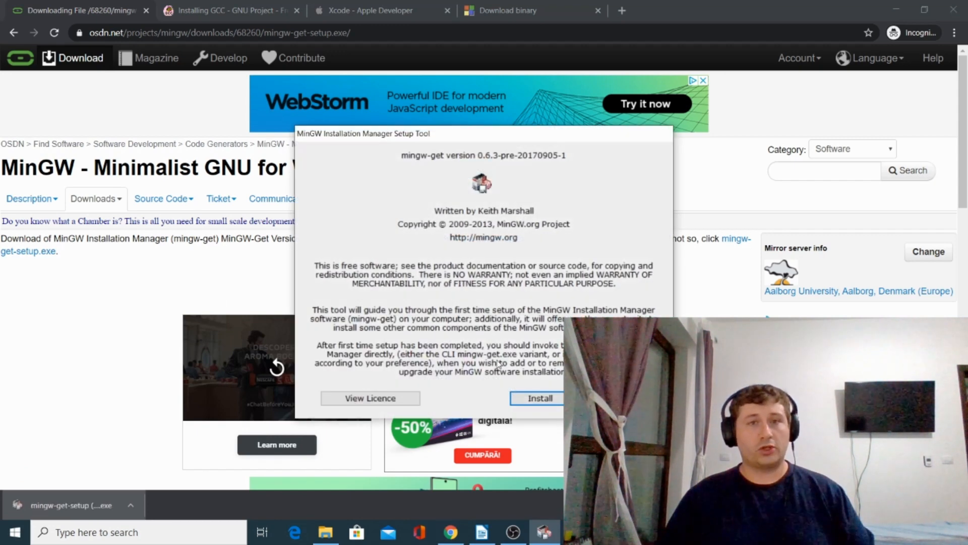
click(538, 397)
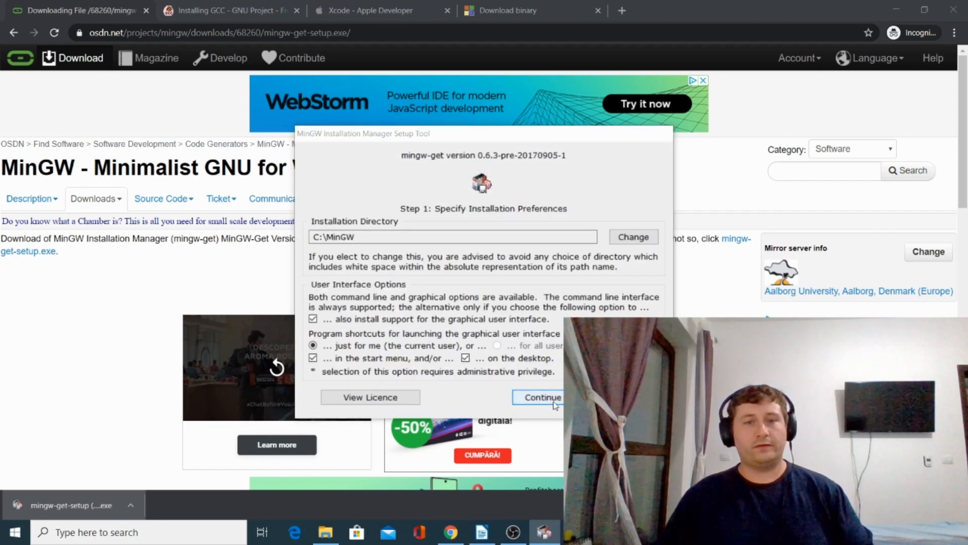
click(541, 397)
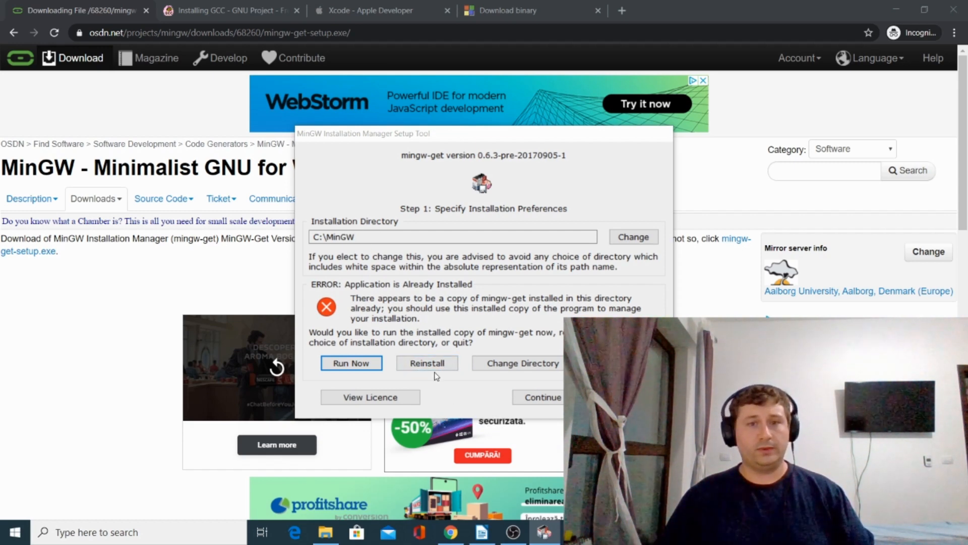
click(352, 362)
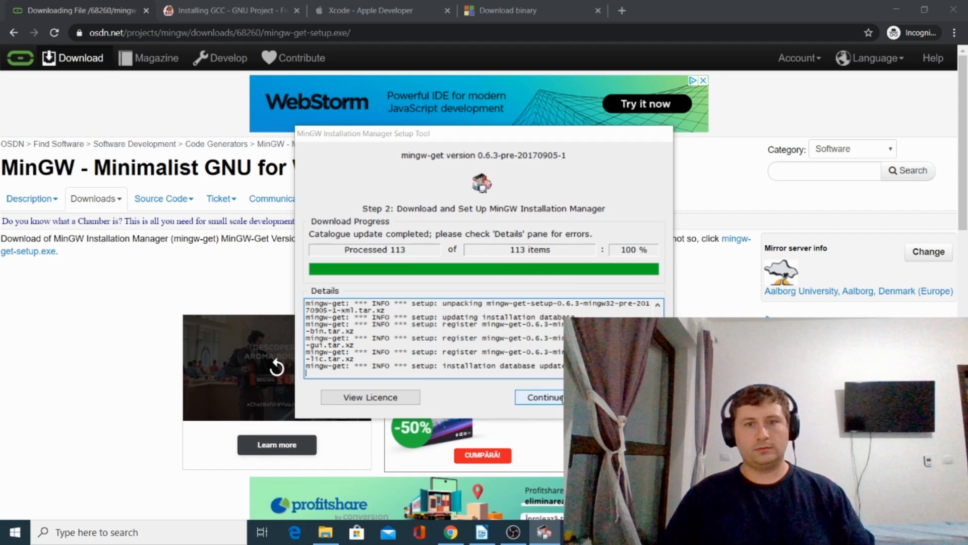
click(544, 398)
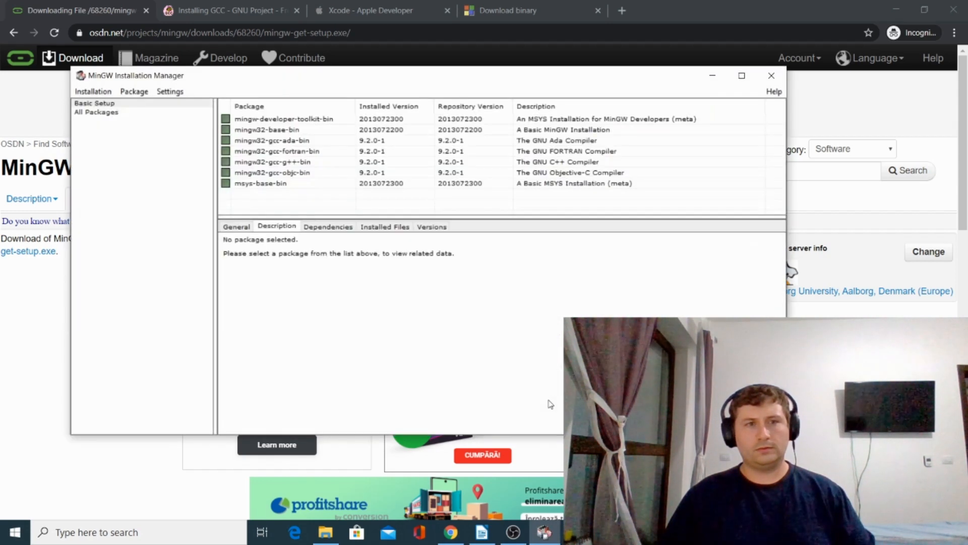
mouse_move(180, 131)
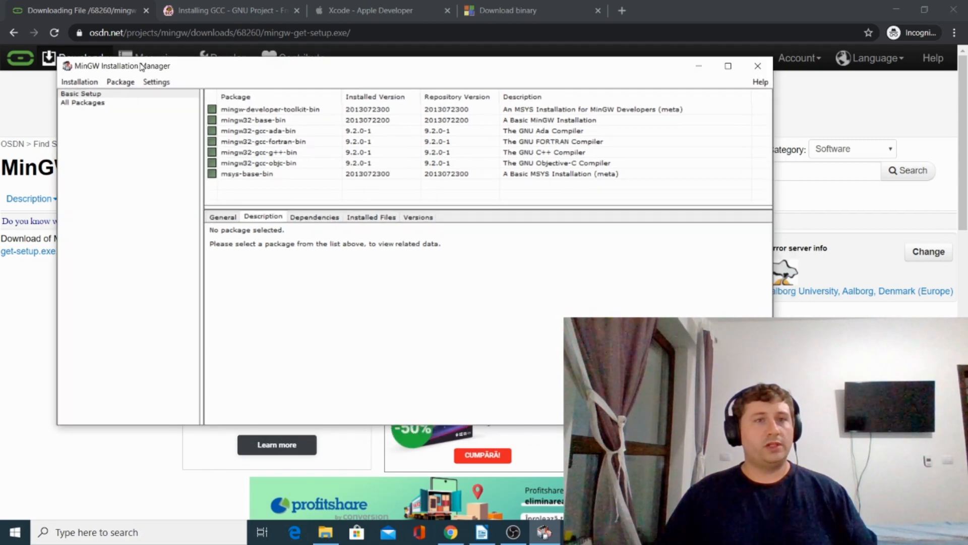
mouse_move(227, 121)
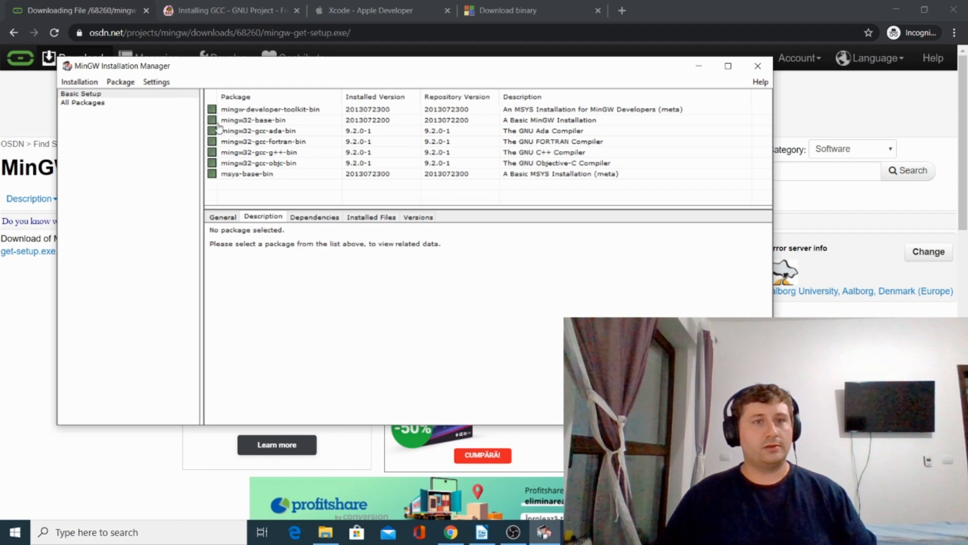
click(79, 82)
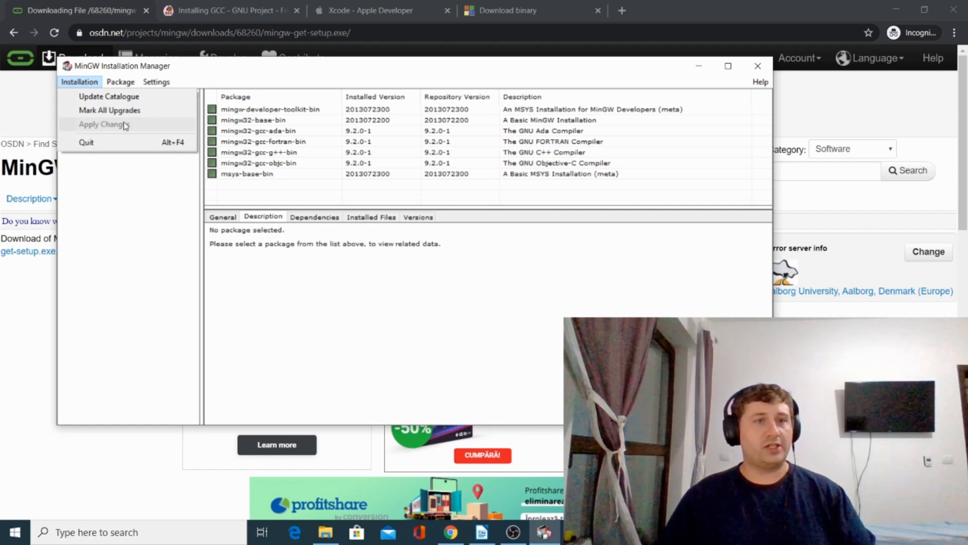
mouse_move(109, 110)
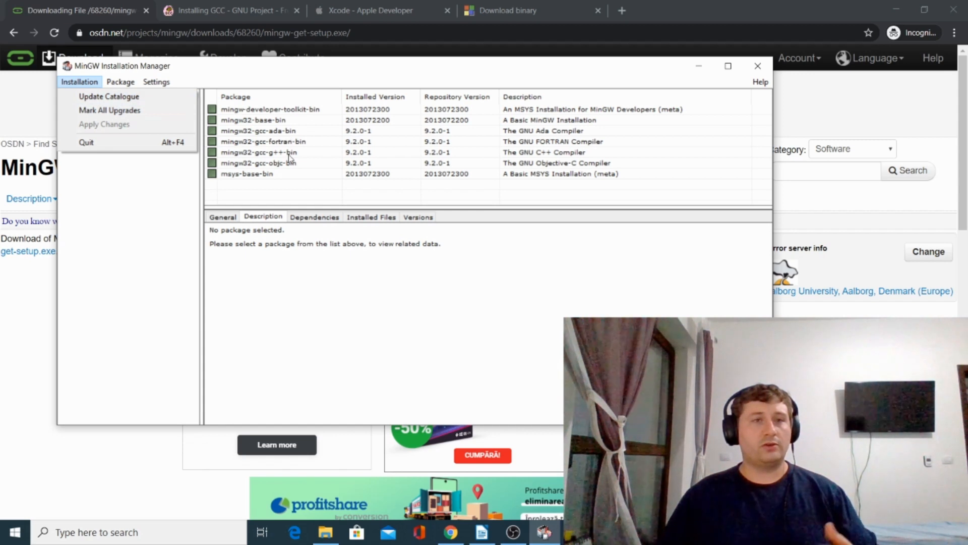
mouse_move(287, 179)
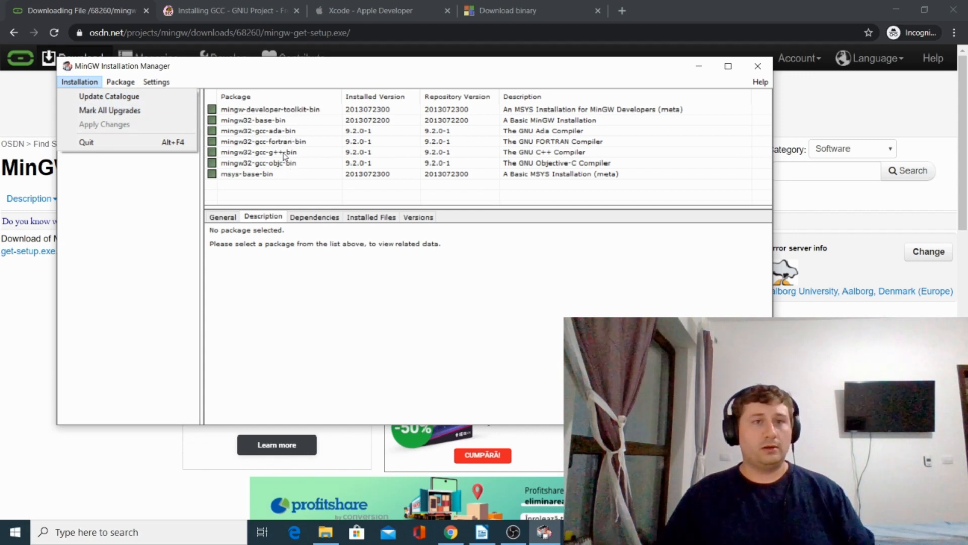
mouse_move(285, 171)
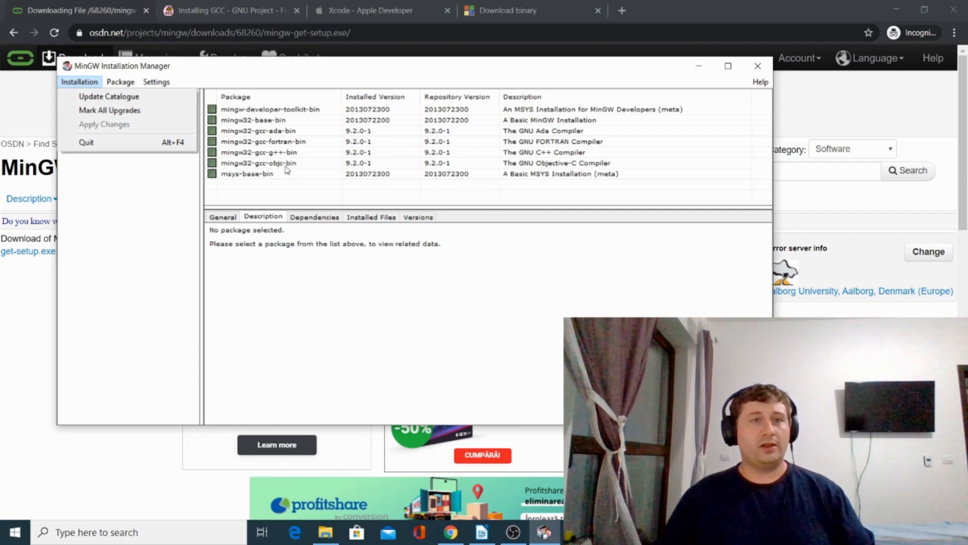
mouse_move(279, 172)
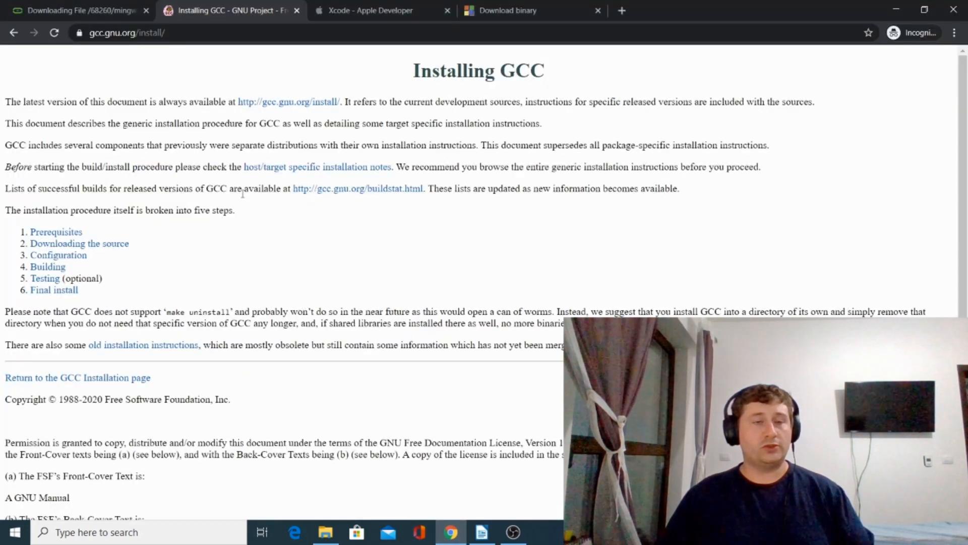
mouse_move(276, 202)
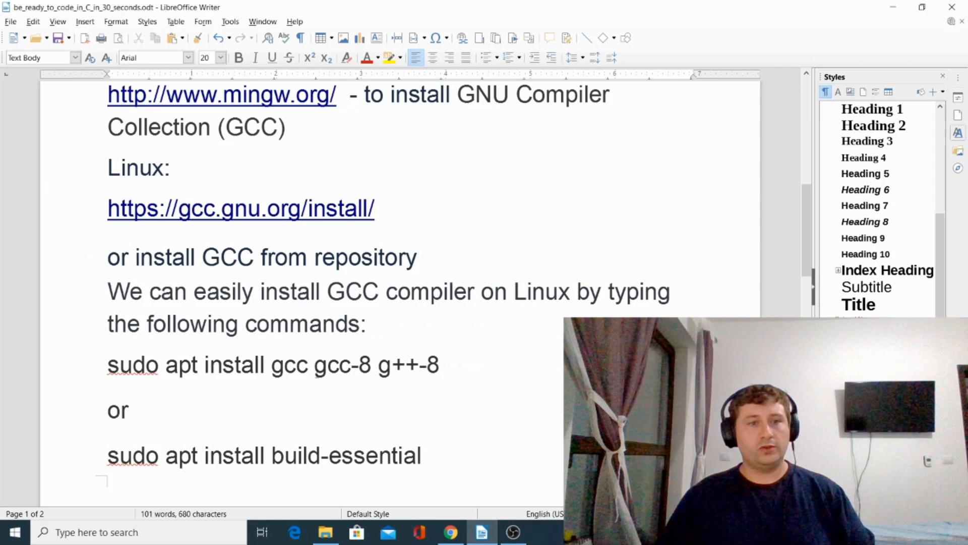
Step: Review the Linux and Mac OS sections, then return to the What you need list and select the Text Editor requirement
scroll(down, 3)
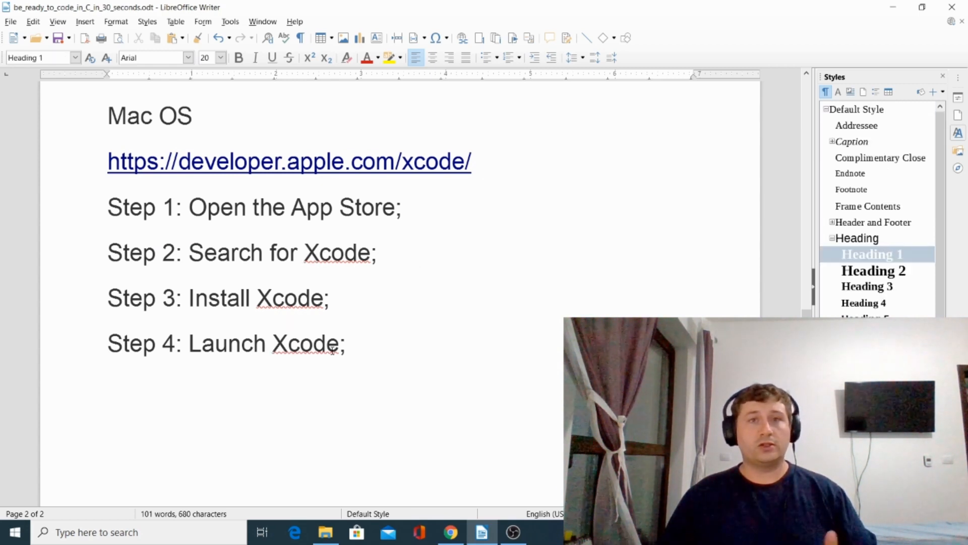
click(271, 343)
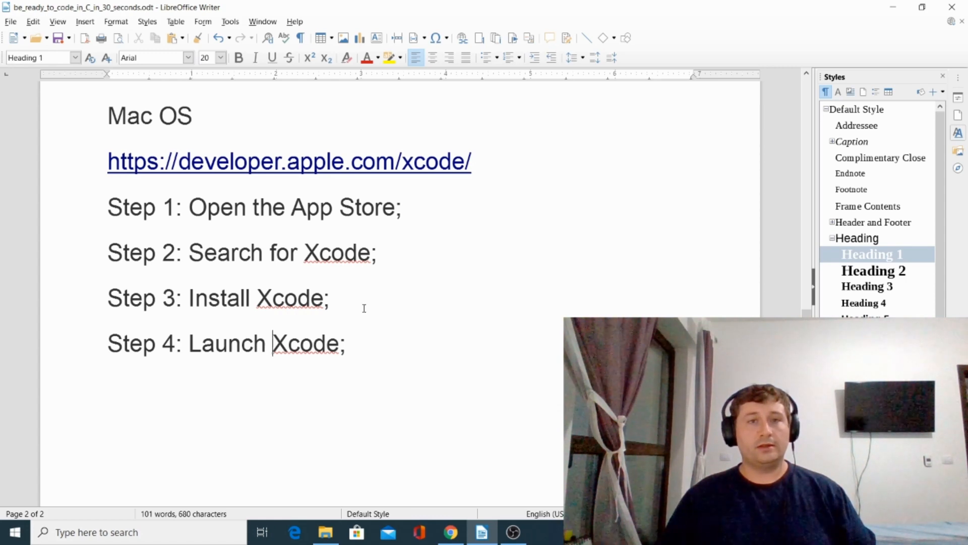
scroll(down, 3)
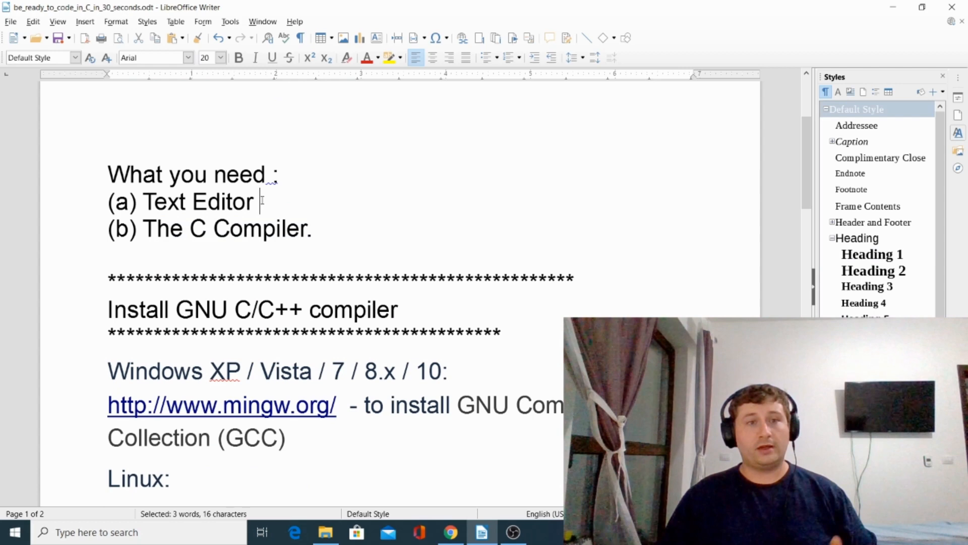
double_click(197, 202)
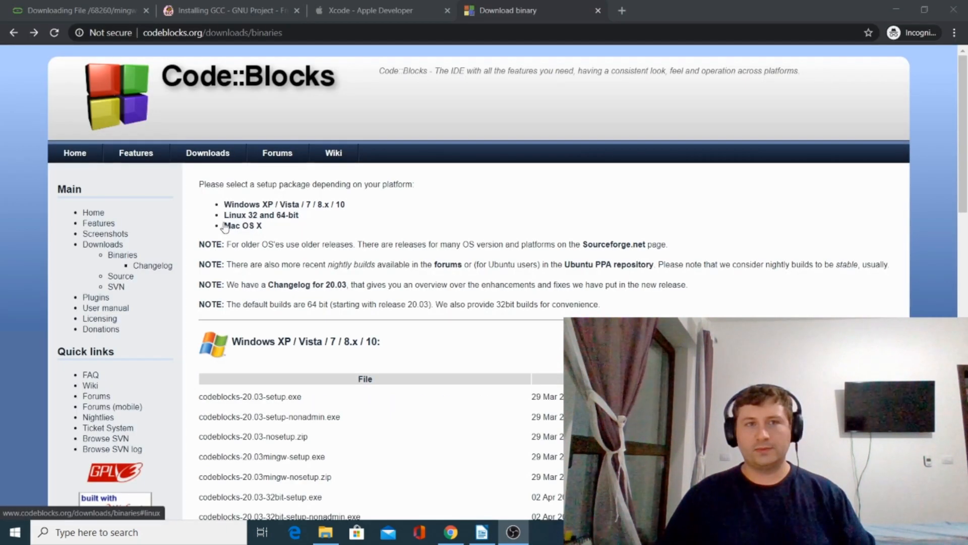
mouse_move(291, 119)
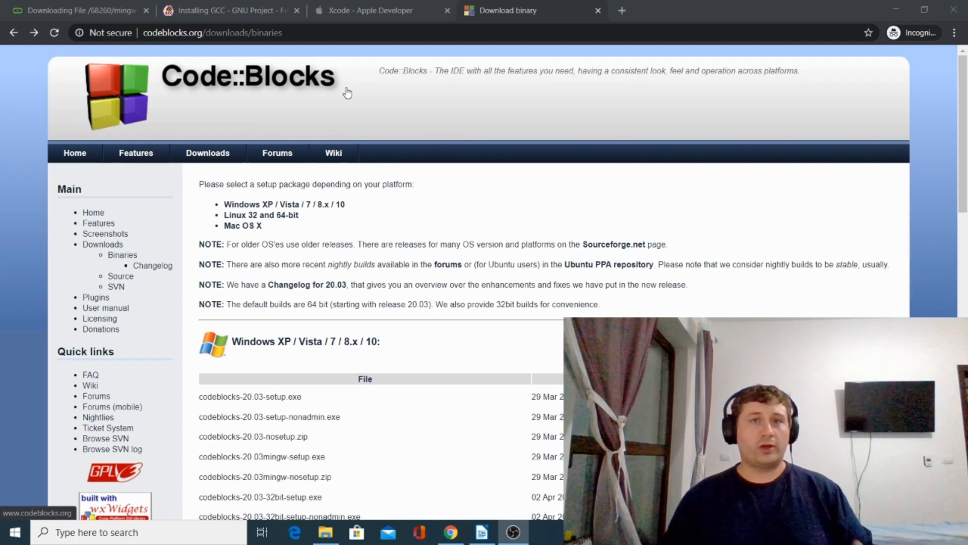
mouse_move(301, 86)
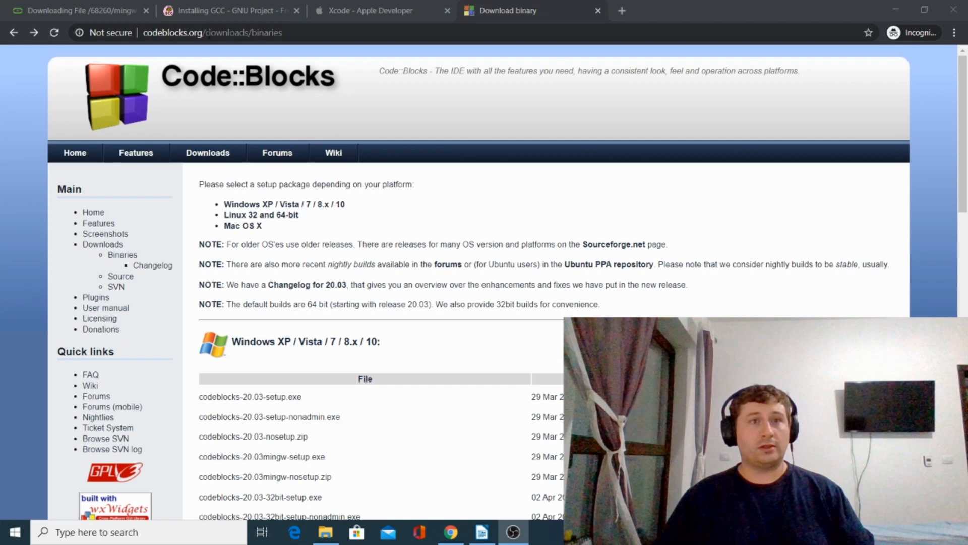
Step: Download codeblocks-20.03-setup.exe from FossHUB in the Windows downloads table and start the installer
scroll(down, 3)
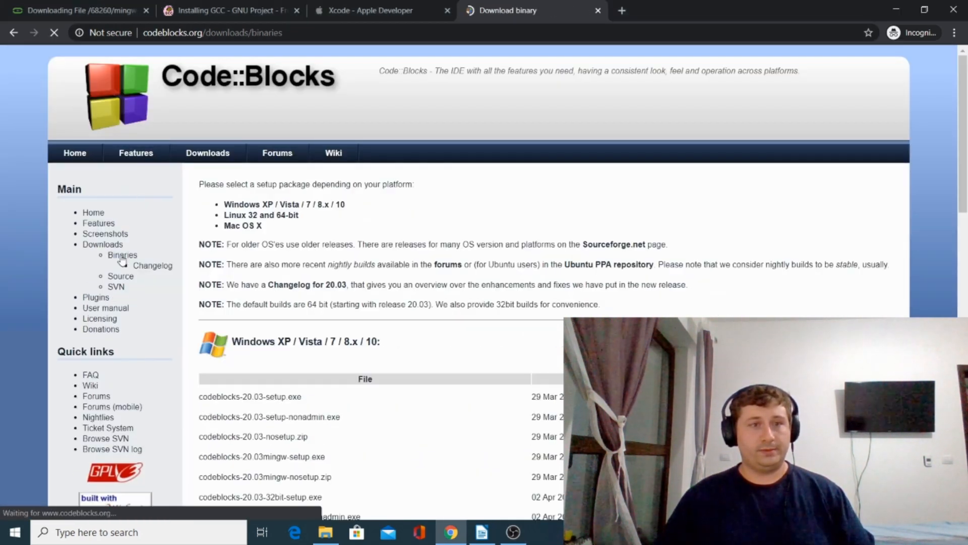
scroll(down, 3)
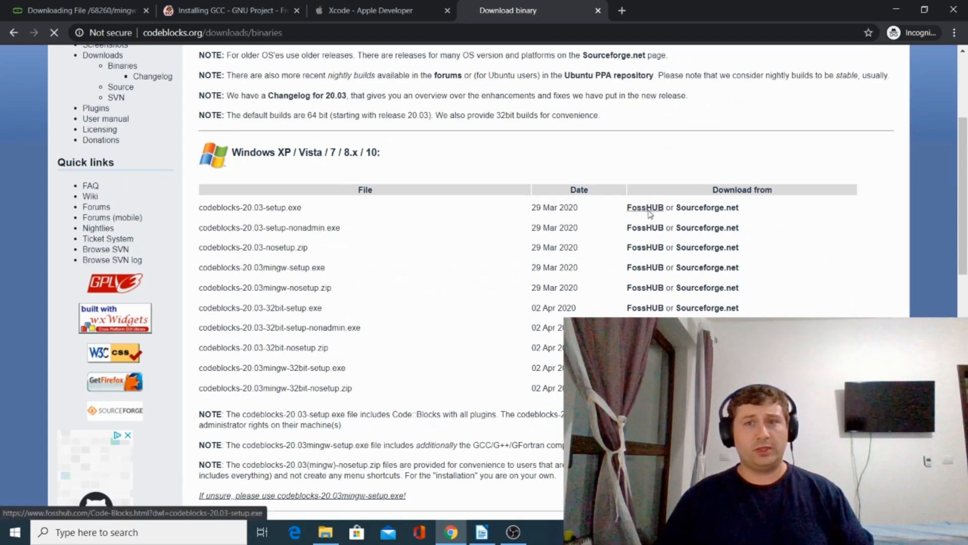
click(645, 207)
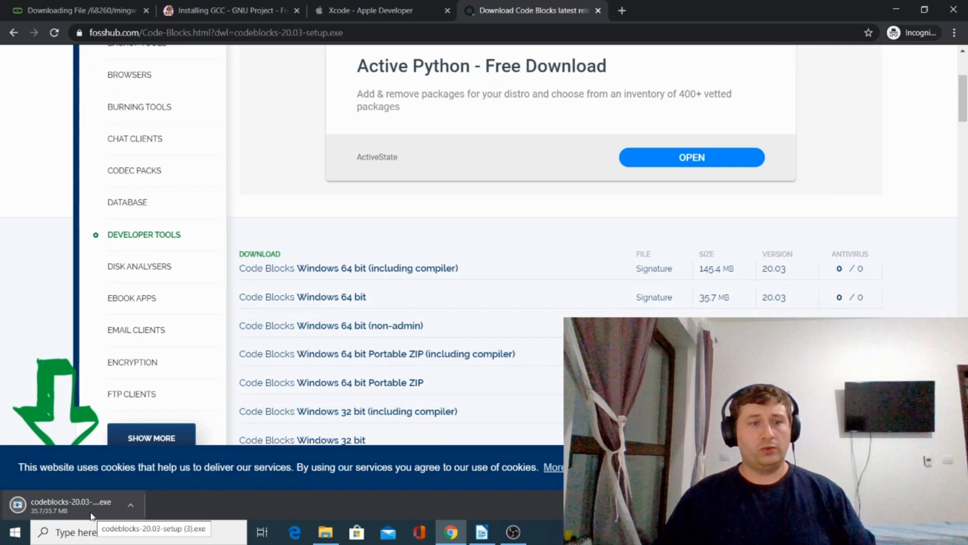
click(62, 506)
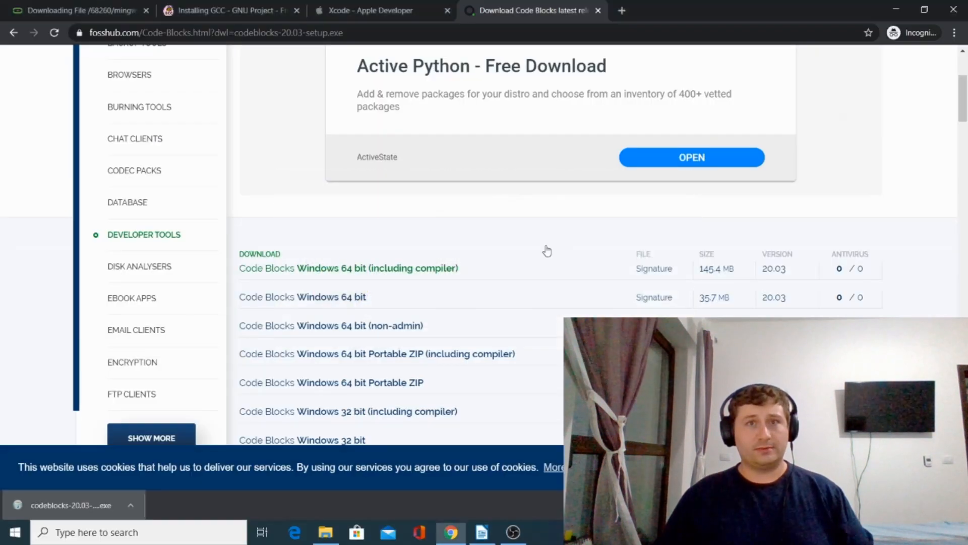
Step: Accept the Code::Blocks license and install into the default C:\Program Files\CodeBlocks folder
click(67, 506)
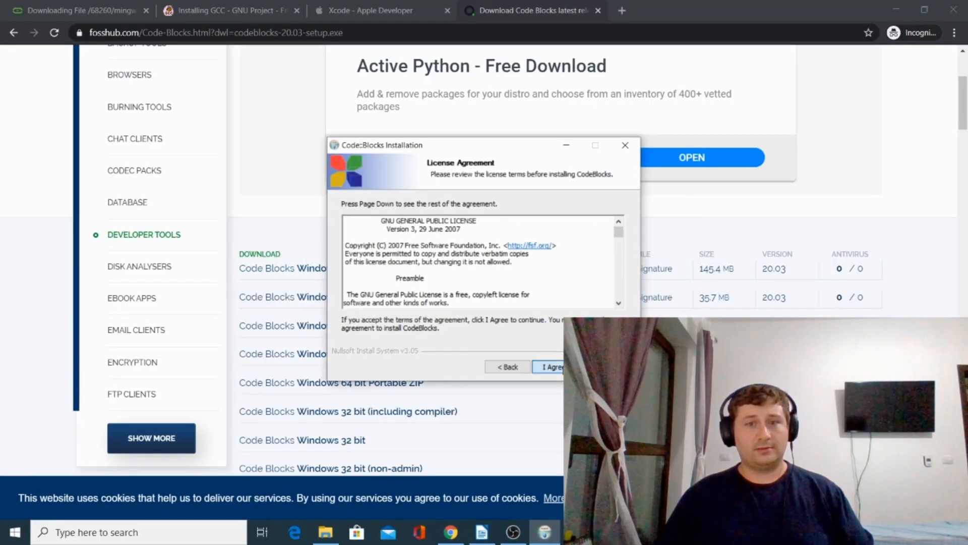
click(550, 367)
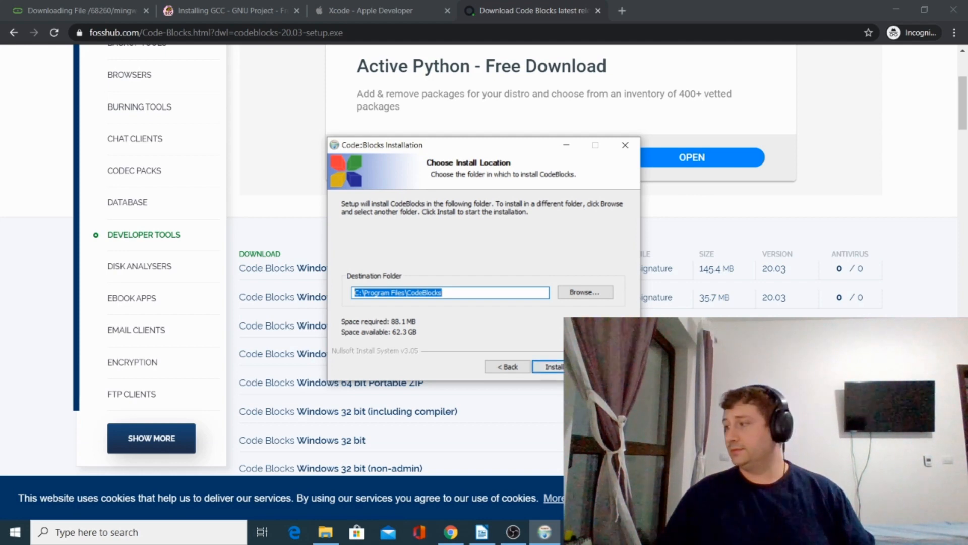
click(551, 366)
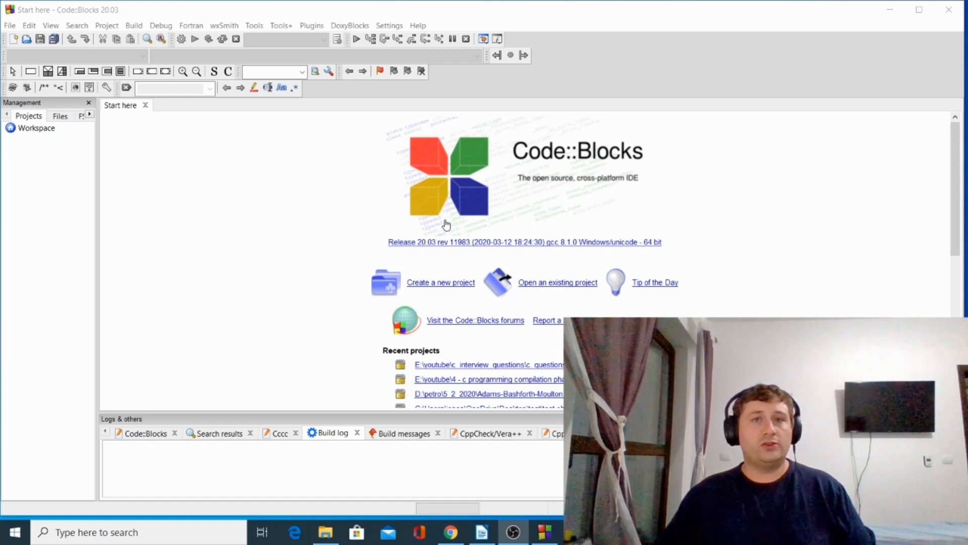
mouse_move(416, 272)
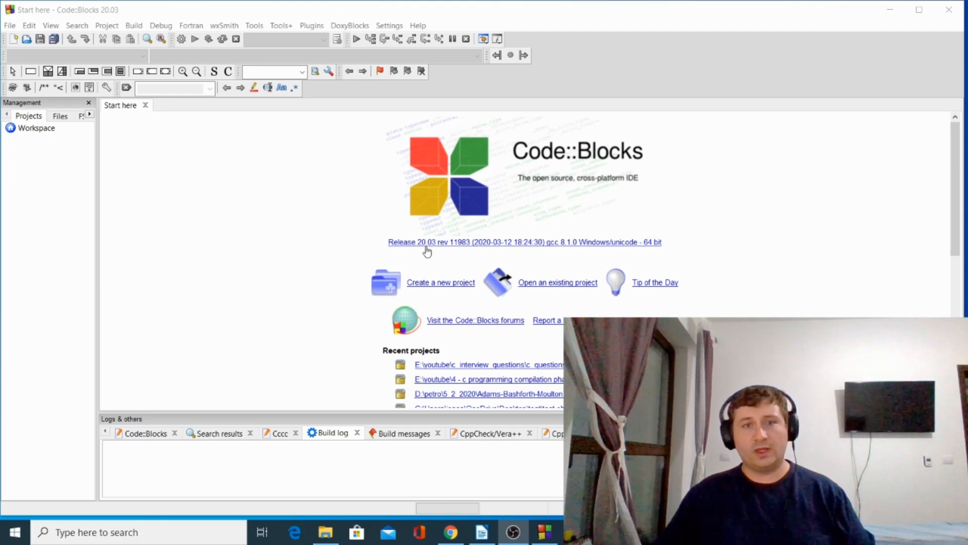
Step: Create a C console application project titled hello_world using the GNU GCC Compiler
click(441, 283)
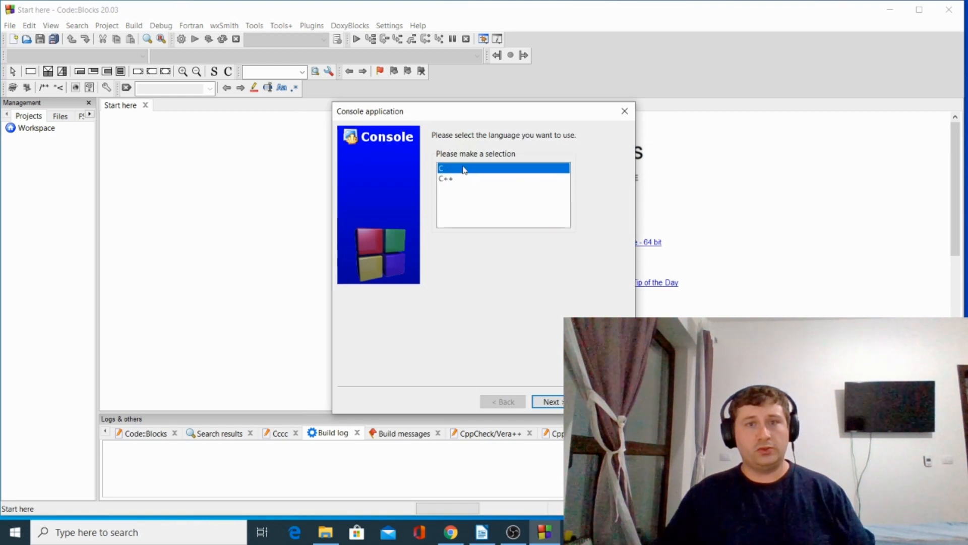
click(550, 403)
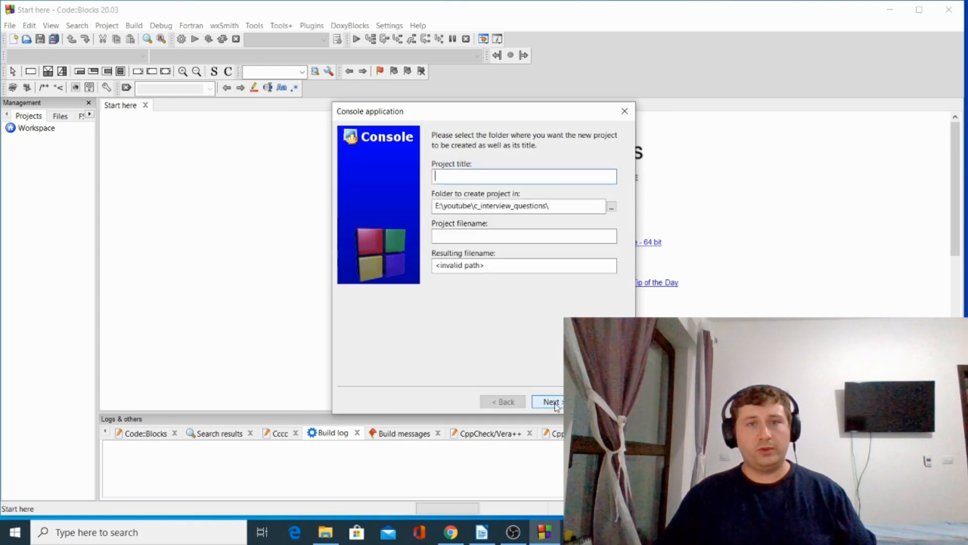
text(he)
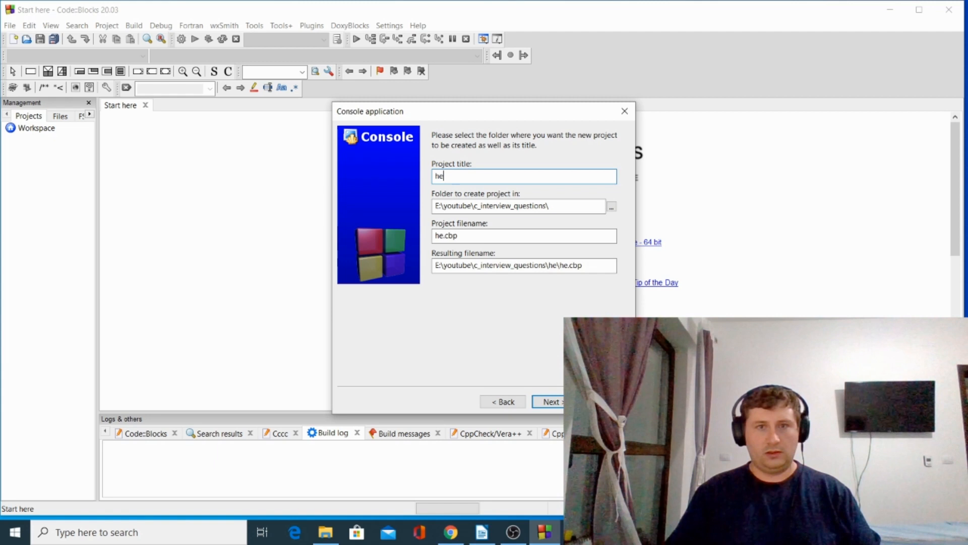
text(llo_world)
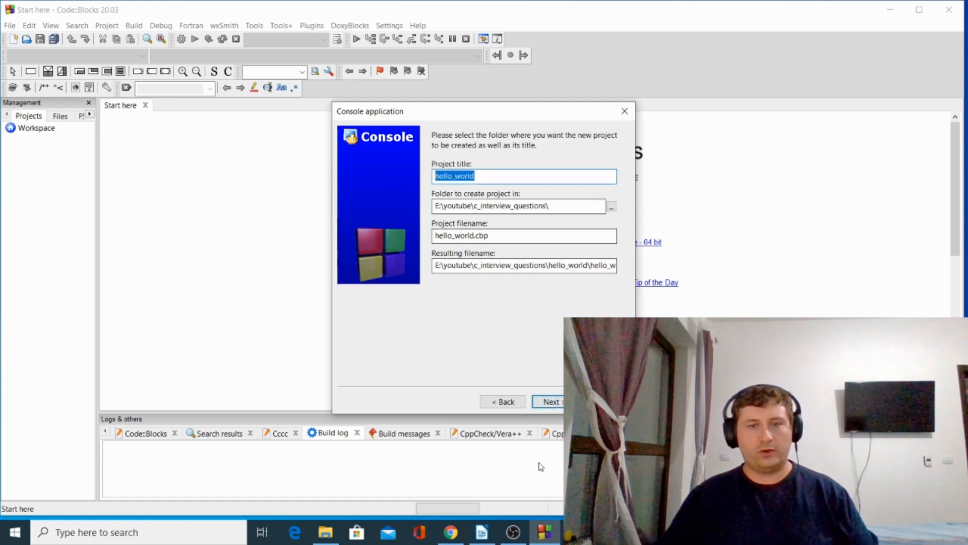
click(551, 401)
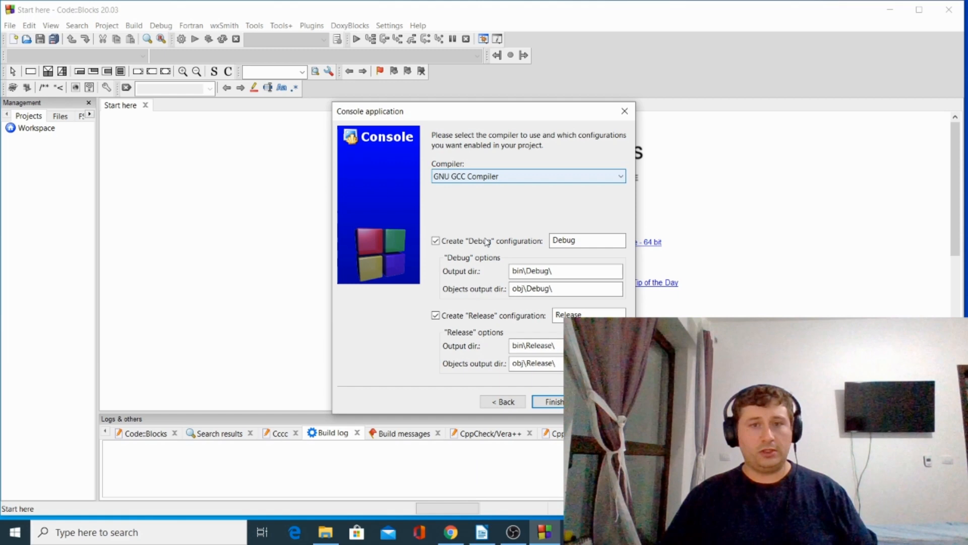
click(552, 402)
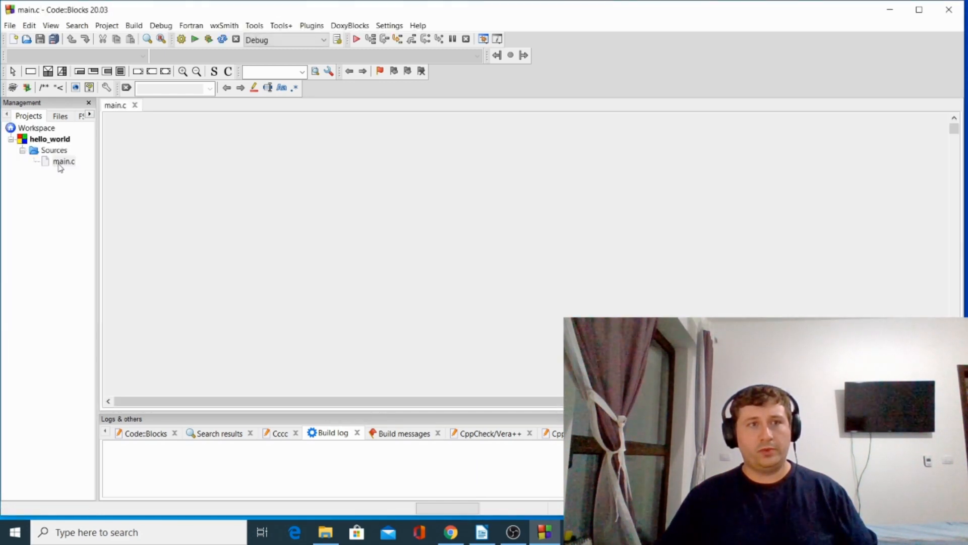
Step: Open main.c and build and run hello_world, the console printing Hello world! with return 0
click(209, 39)
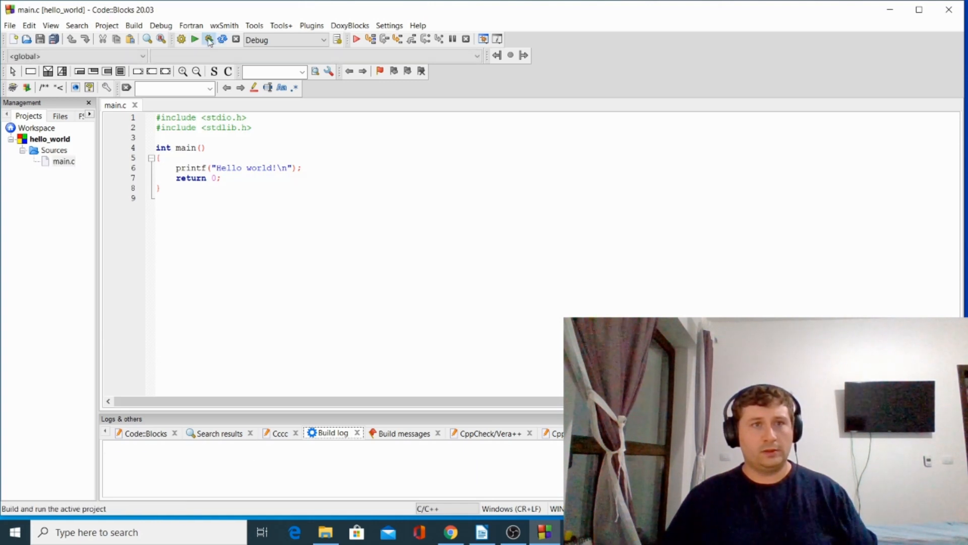
click(209, 40)
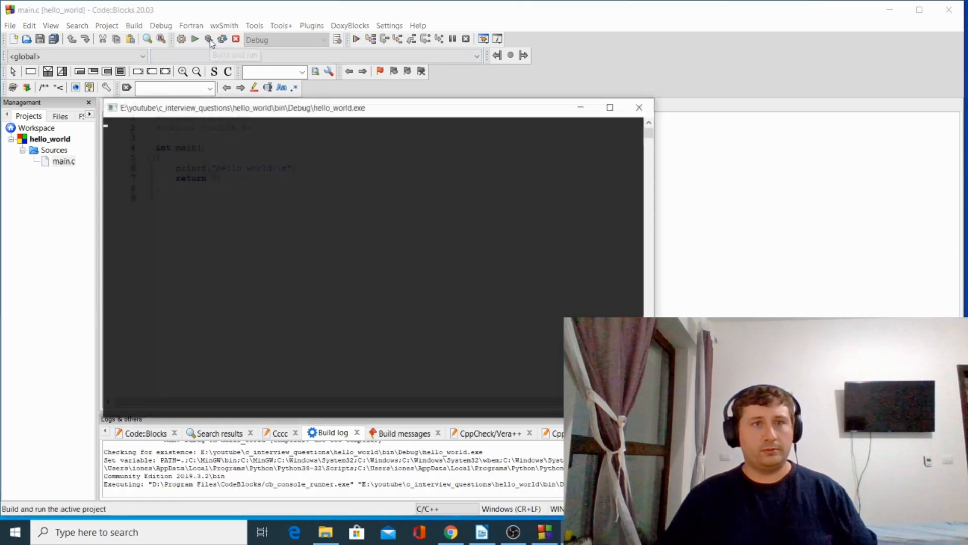
click(209, 39)
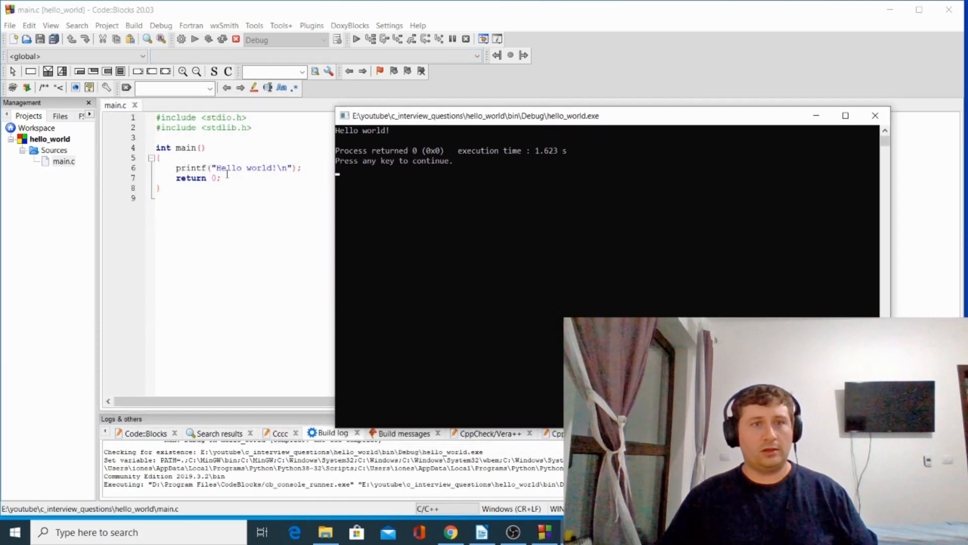
mouse_move(383, 140)
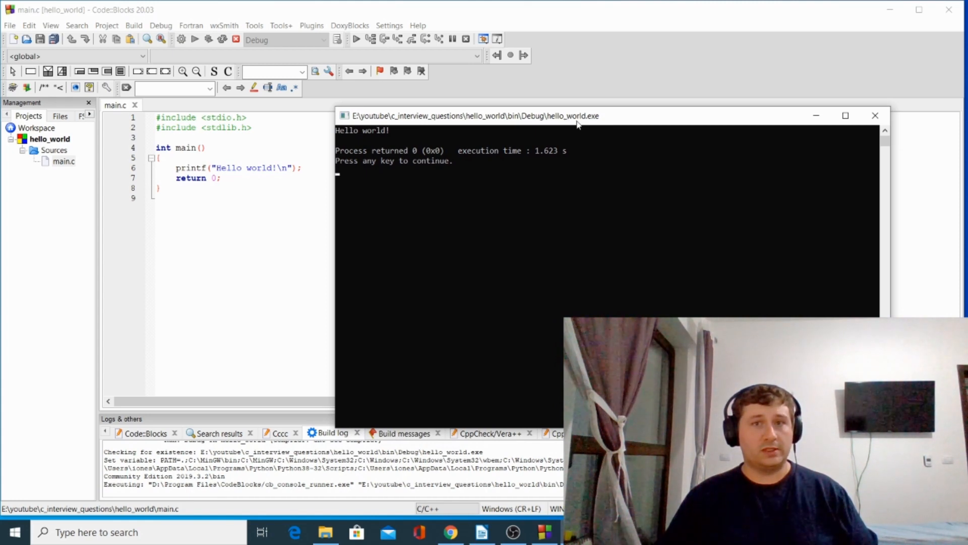
mouse_move(382, 166)
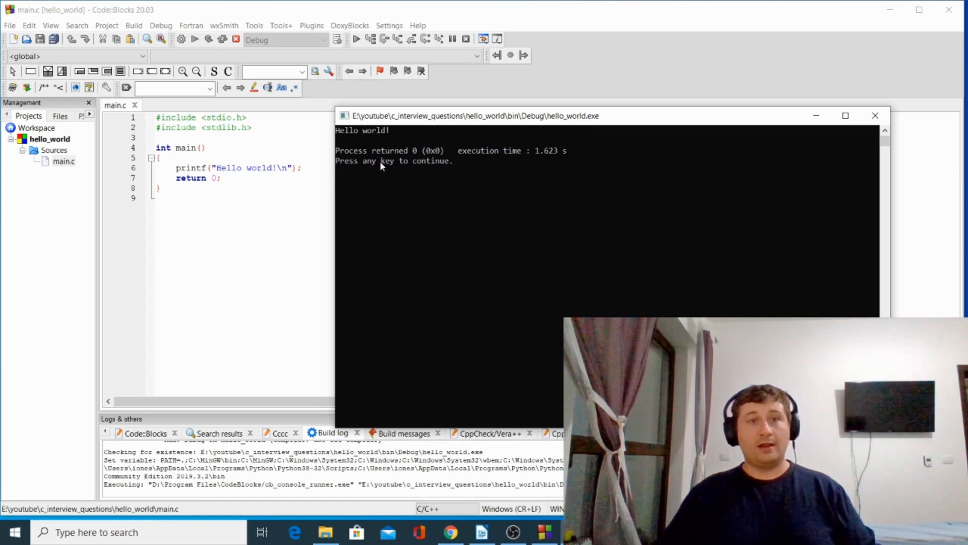